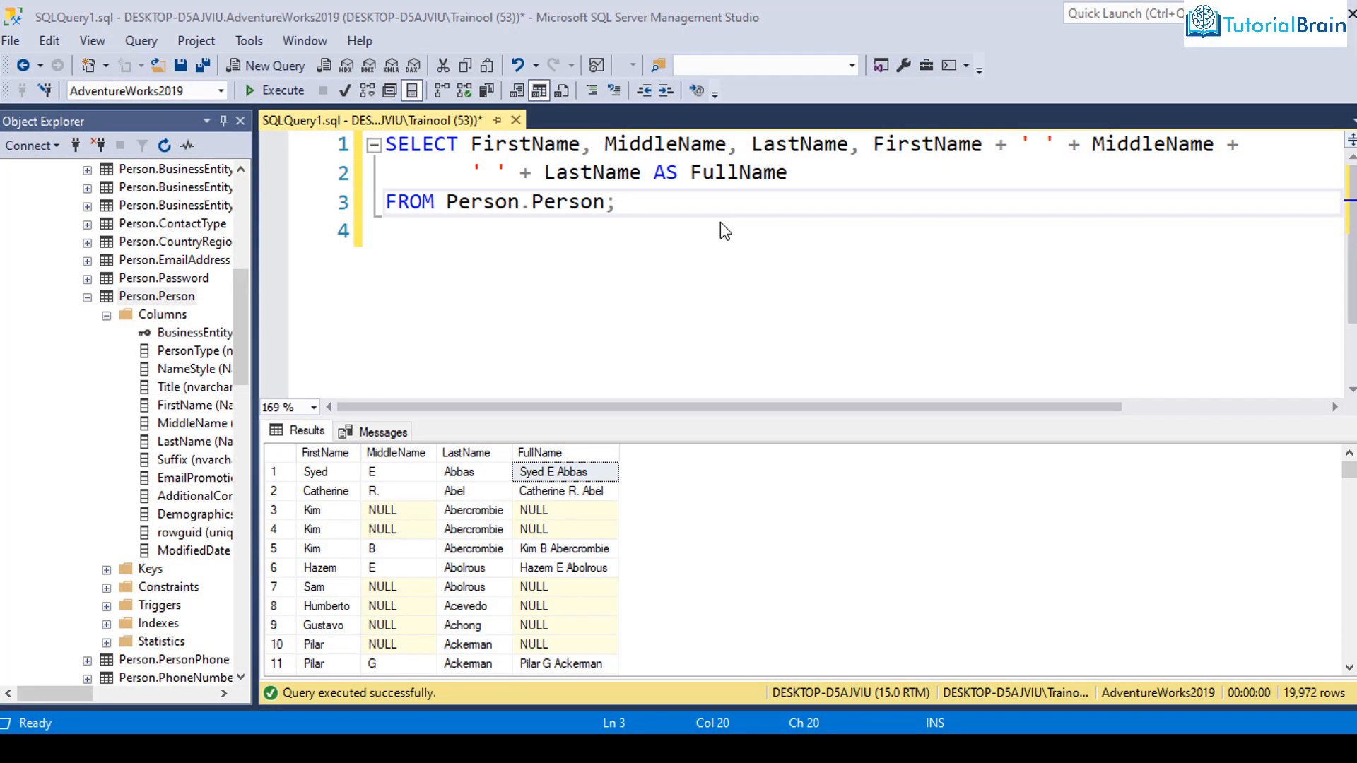
pyautogui.moveTo(364, 509)
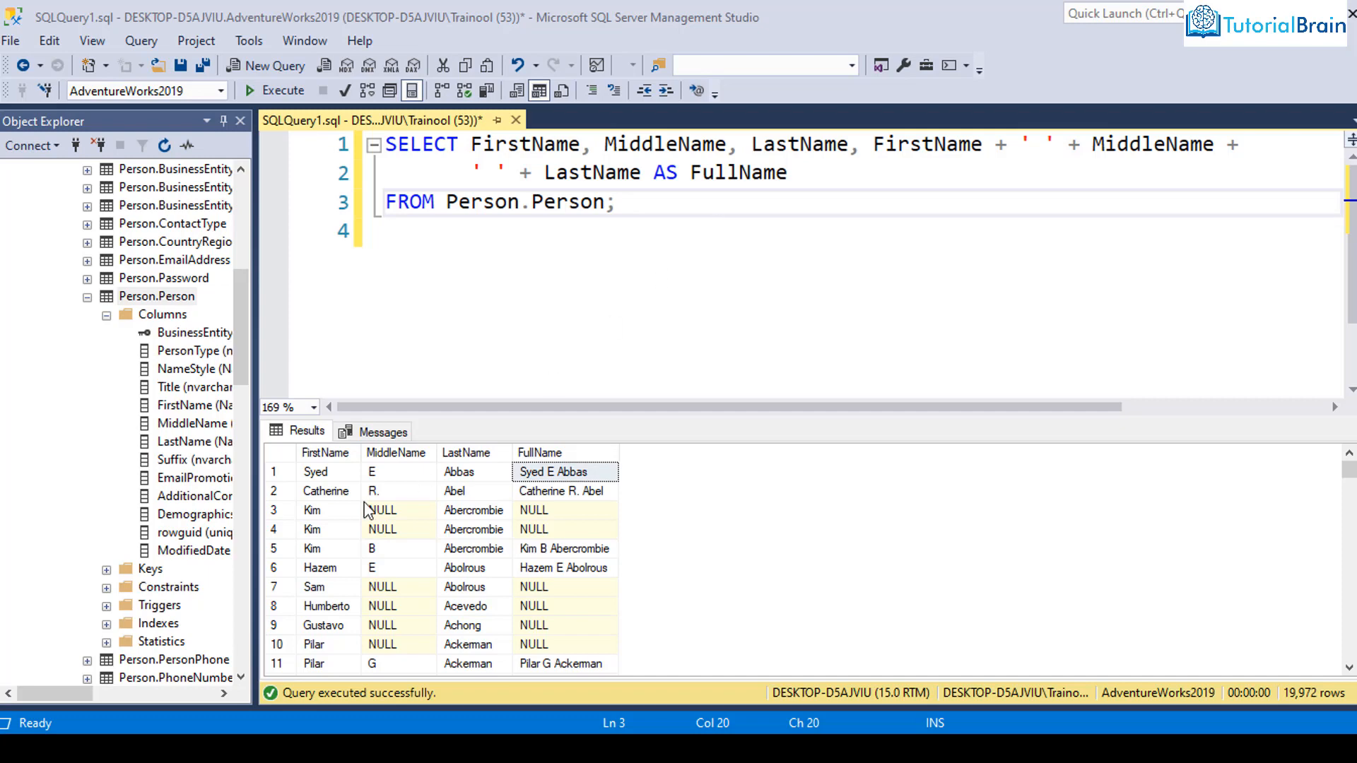
# - Review result rows where a NULL MiddleName produces a NULL FullName
pyautogui.click(398, 529)
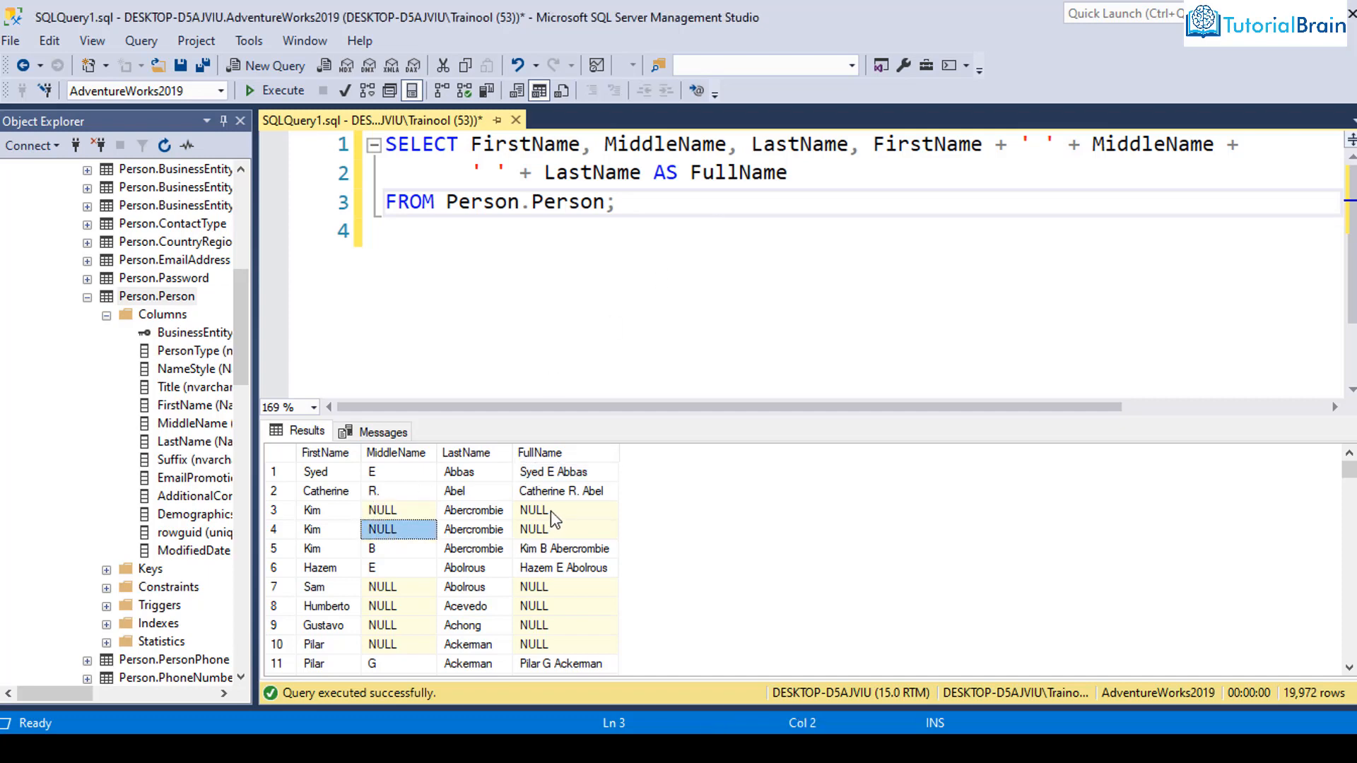
pyautogui.click(564, 529)
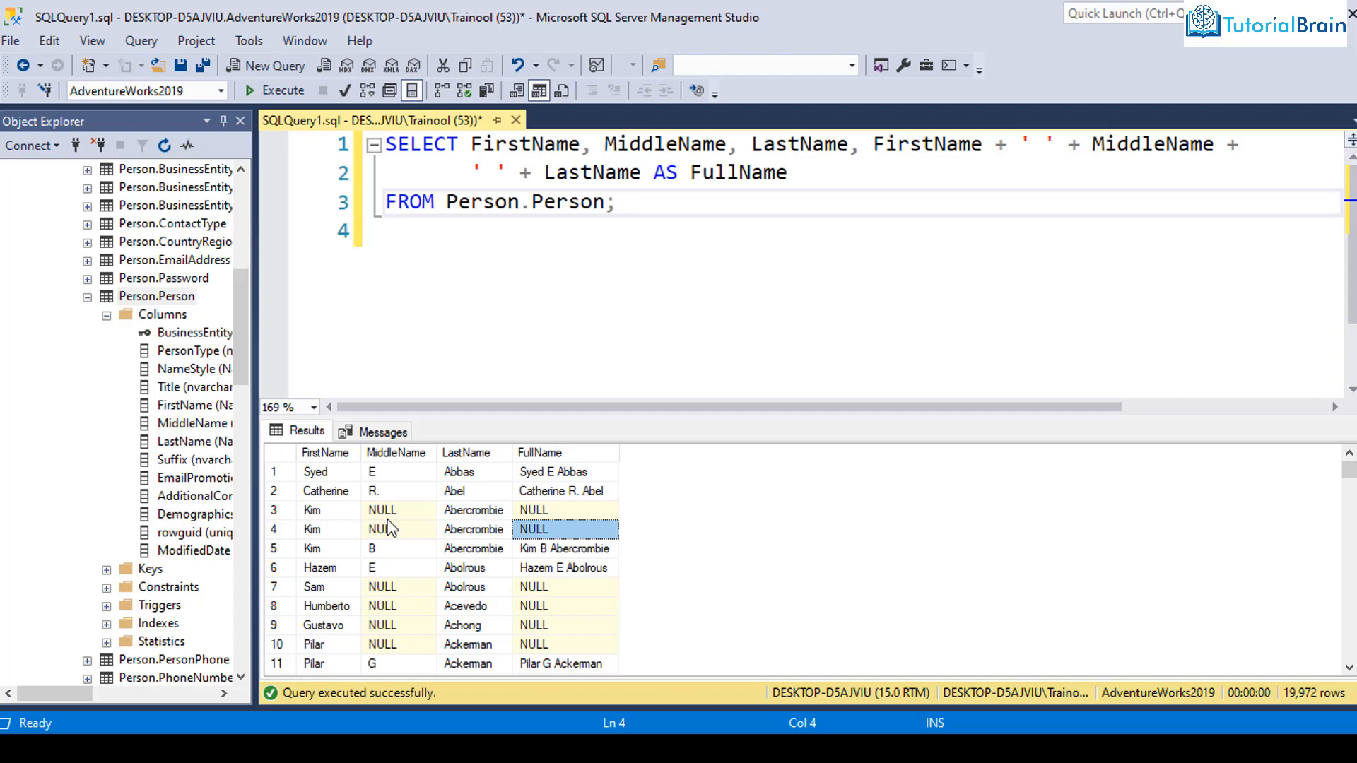
pyautogui.moveTo(566, 452)
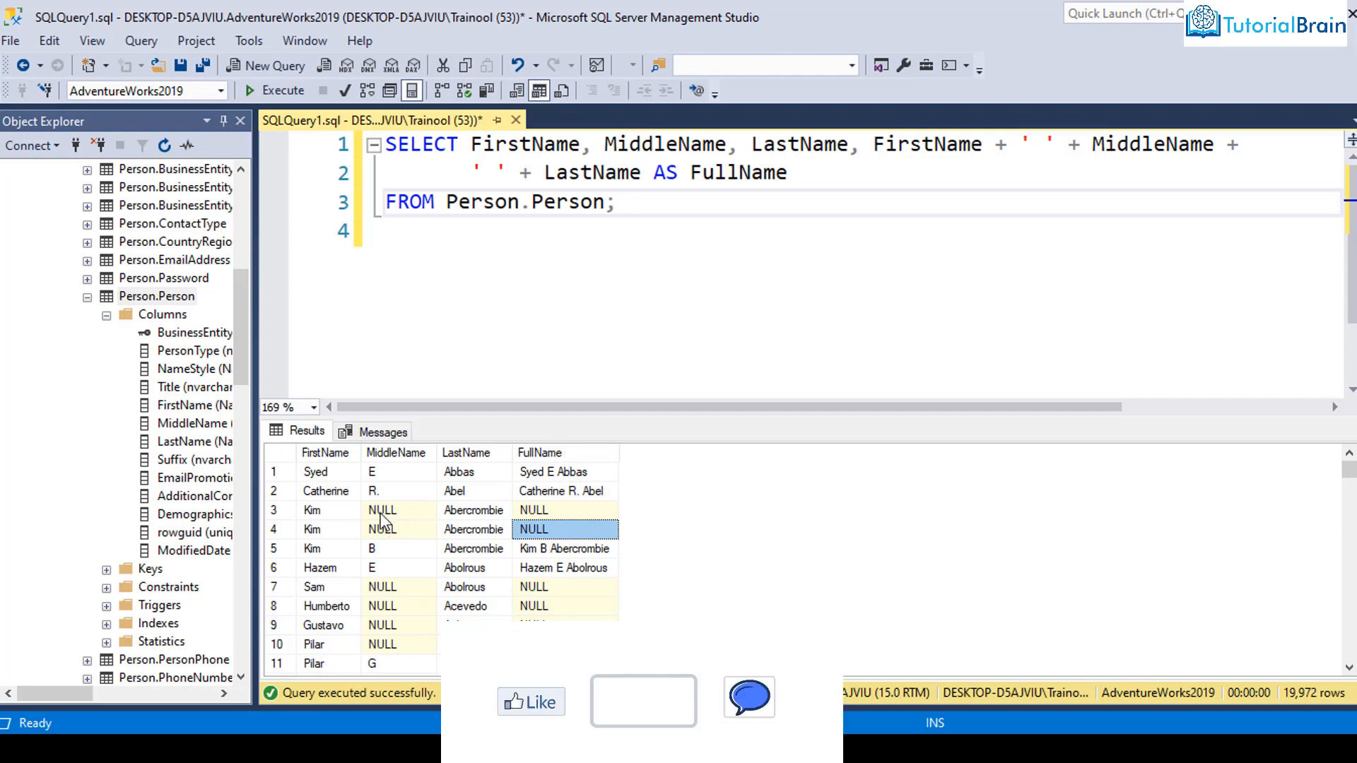
pyautogui.click(396, 529)
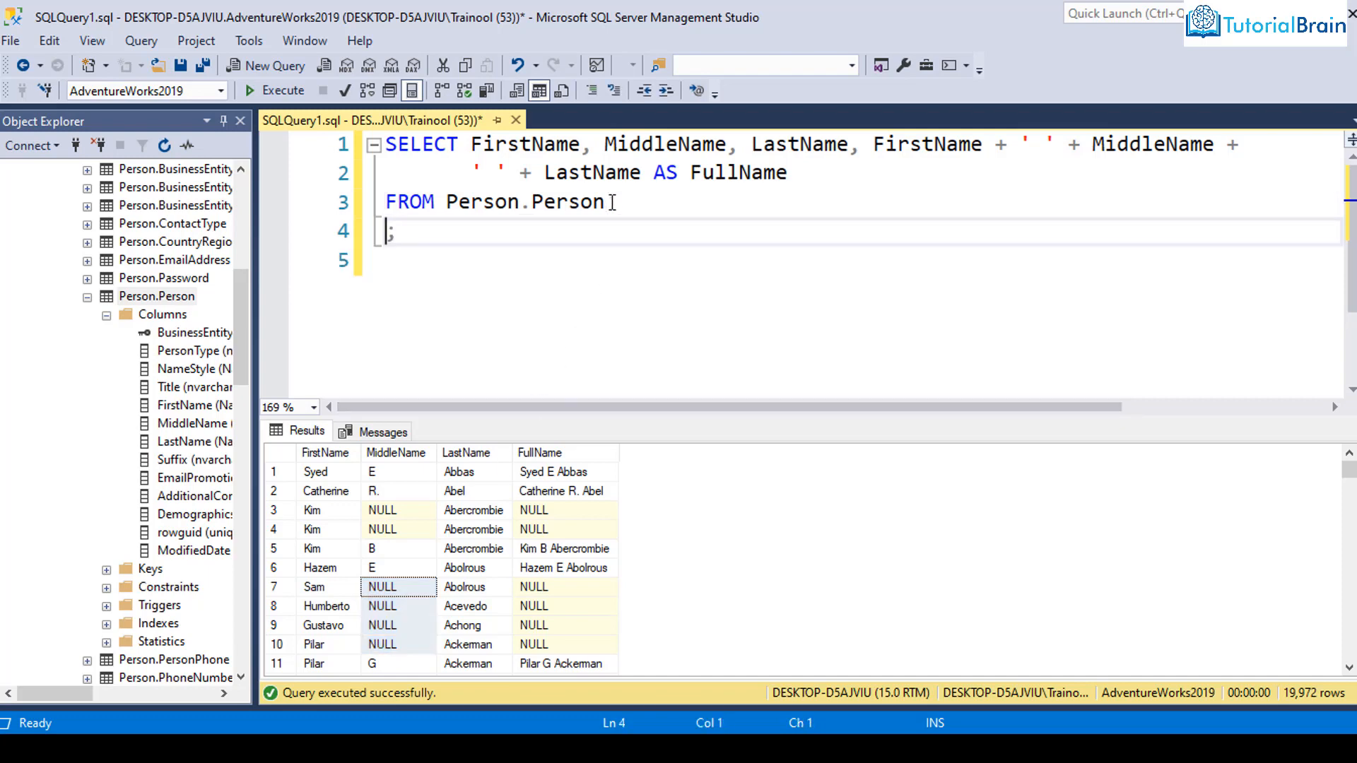
# - Add WHERE MiddleName IS NULL to the query and select the whole statement
pyautogui.write('WHERE M')
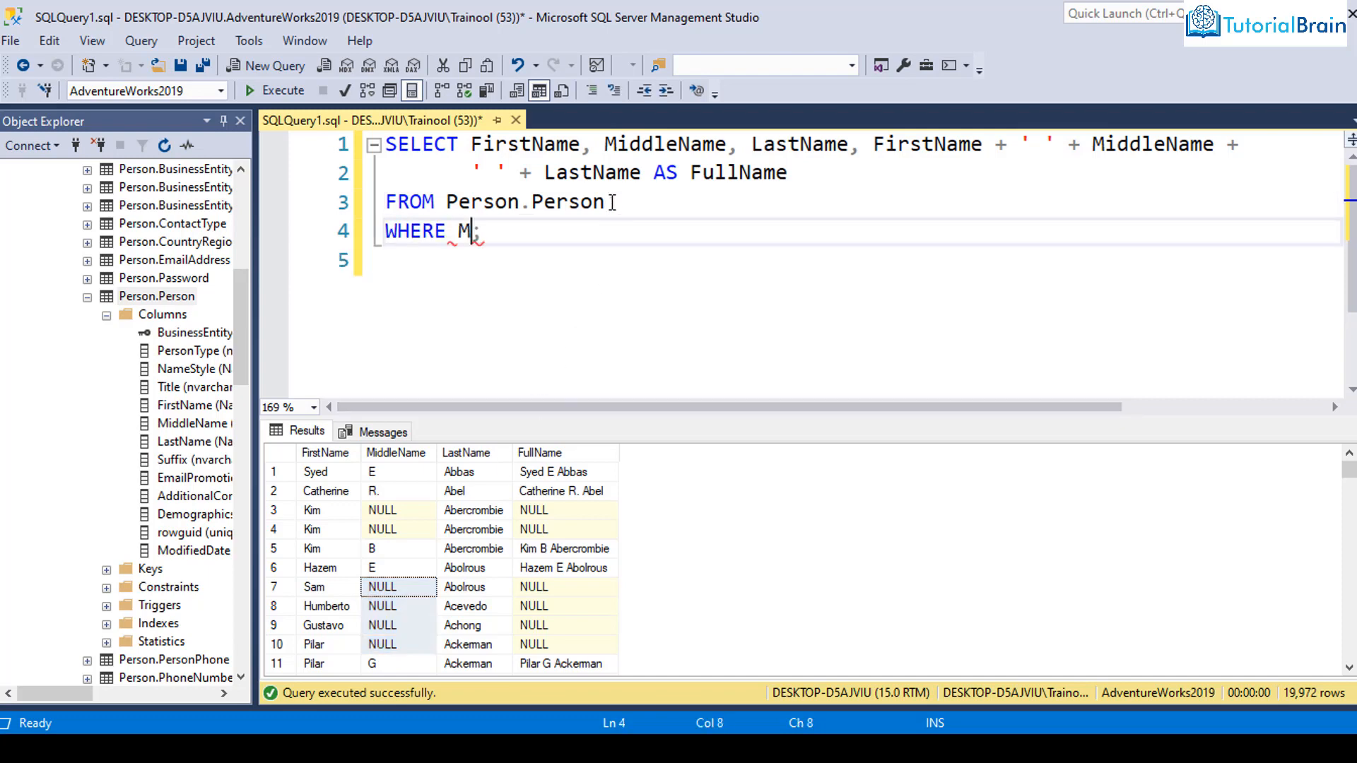
pyautogui.write('iddleNam')
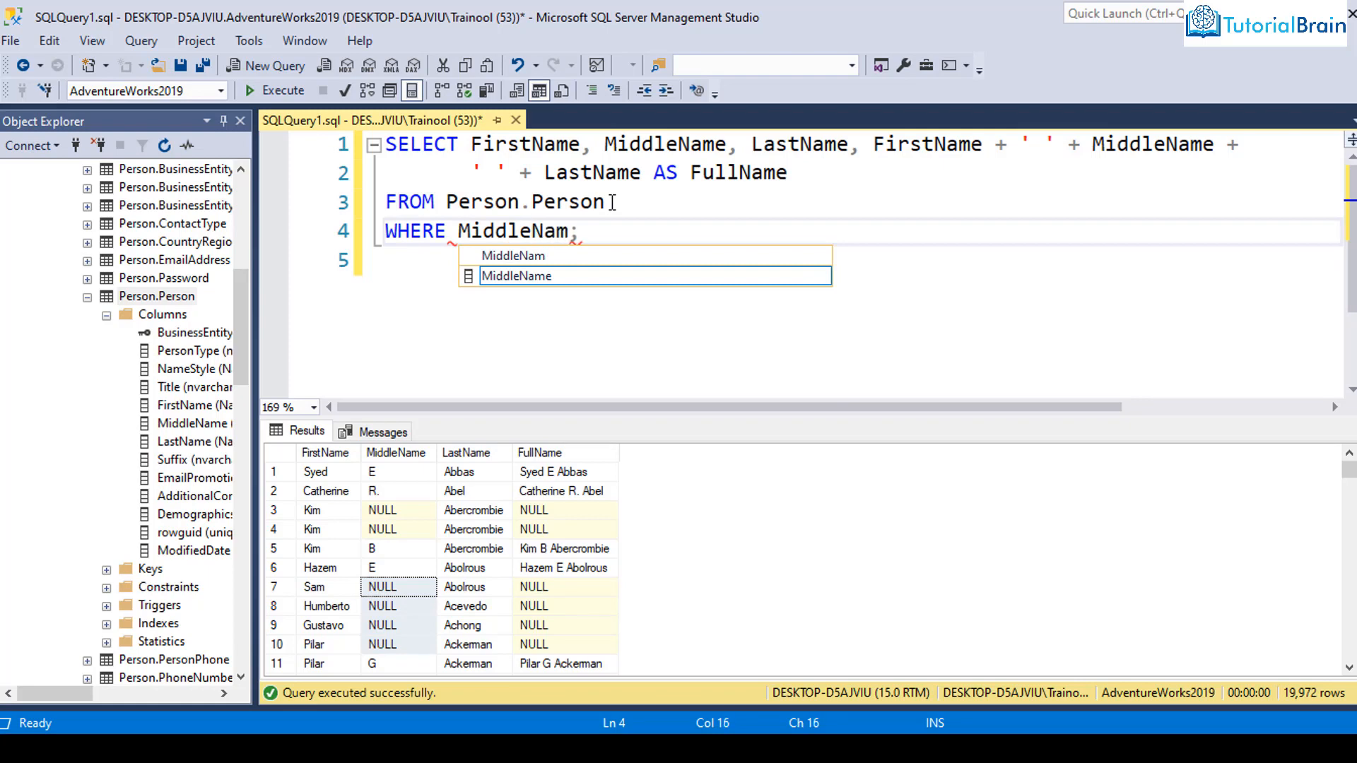
pyautogui.write('e IS NULL')
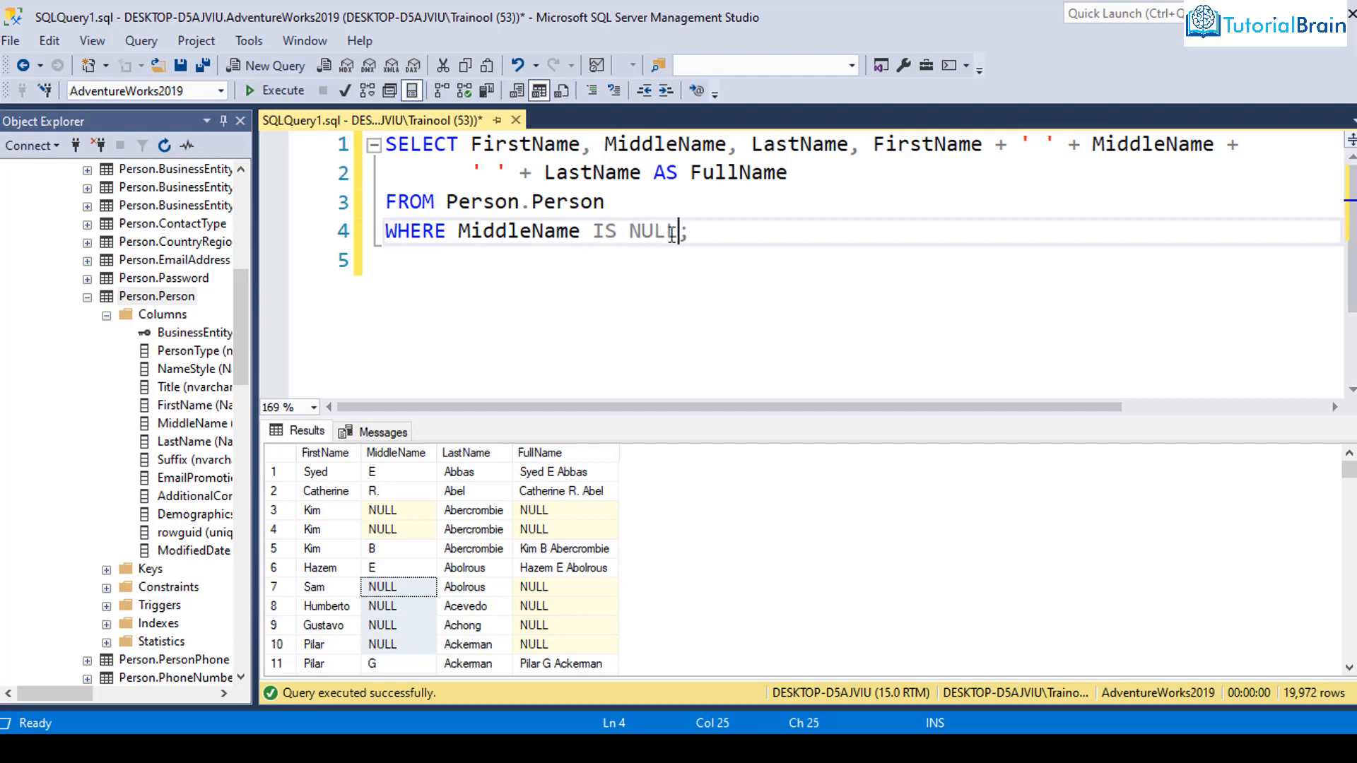
pyautogui.press('ctrl+a')
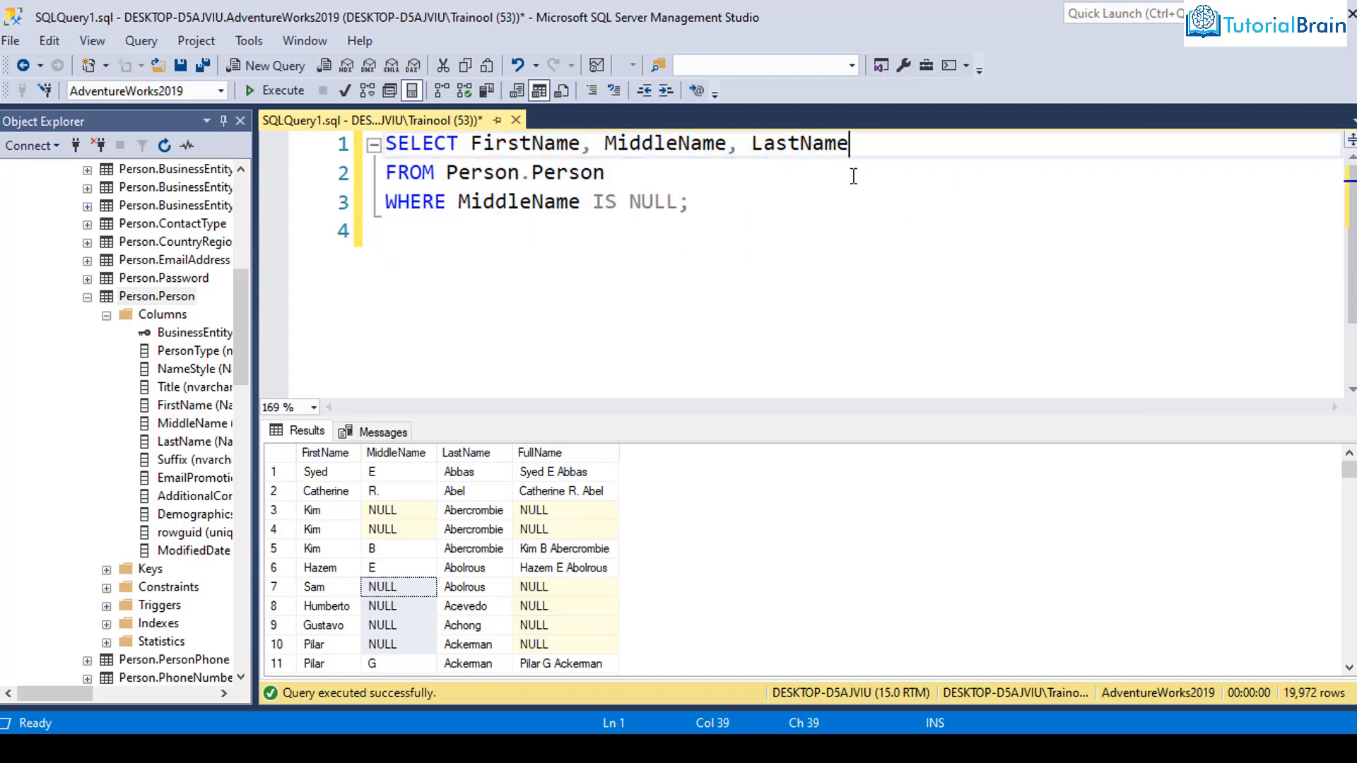
# - Run the IS NULL query and check the 8,499 returned people all have NULL middle names
pyautogui.click(282, 91)
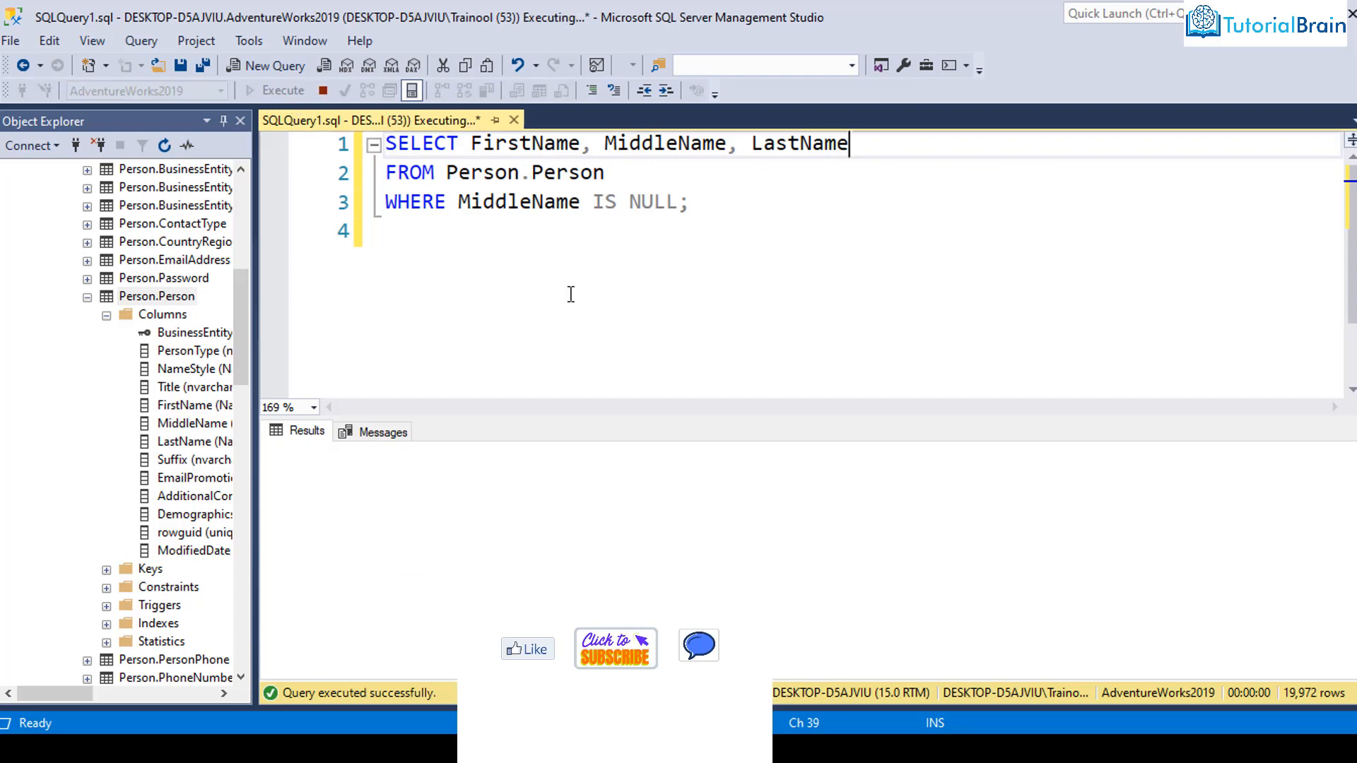
pyautogui.click(285, 91)
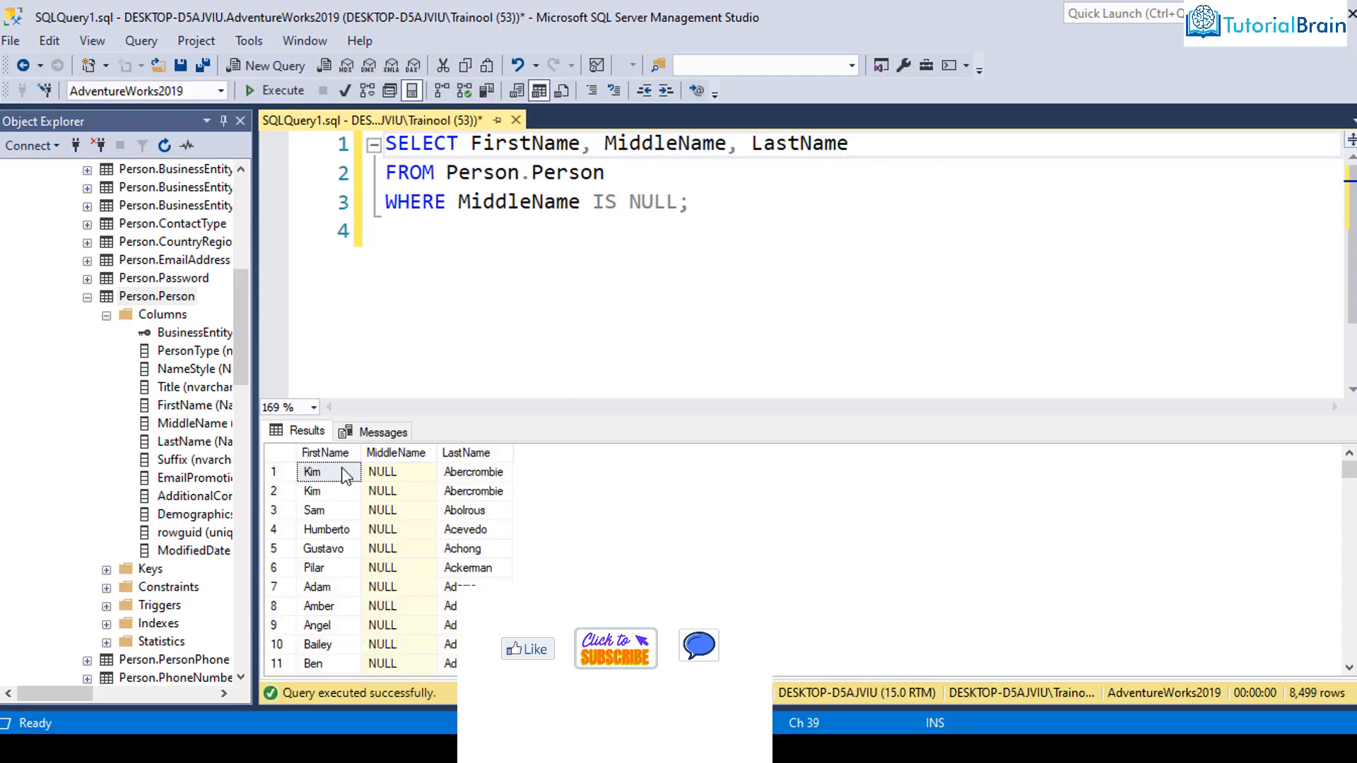
pyautogui.click(399, 472)
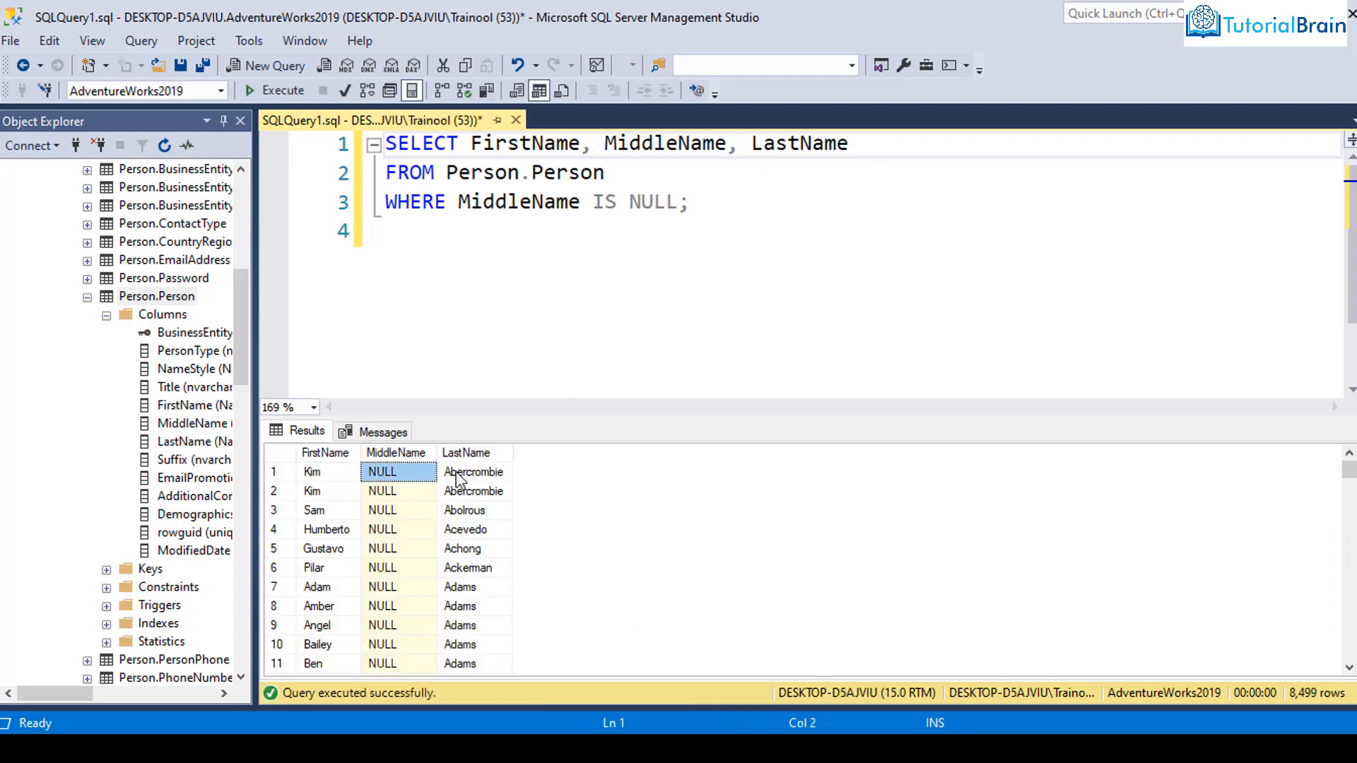
pyautogui.click(473, 473)
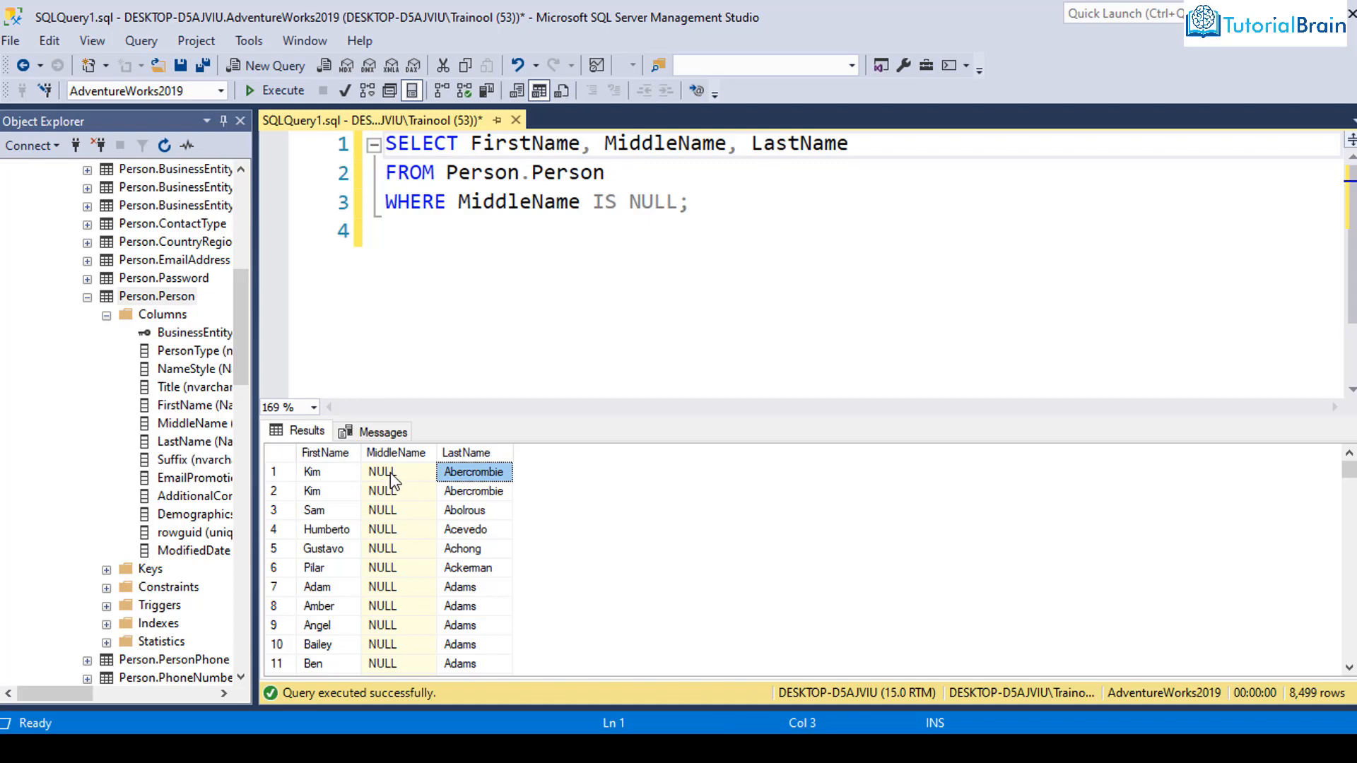
pyautogui.scroll(-3)
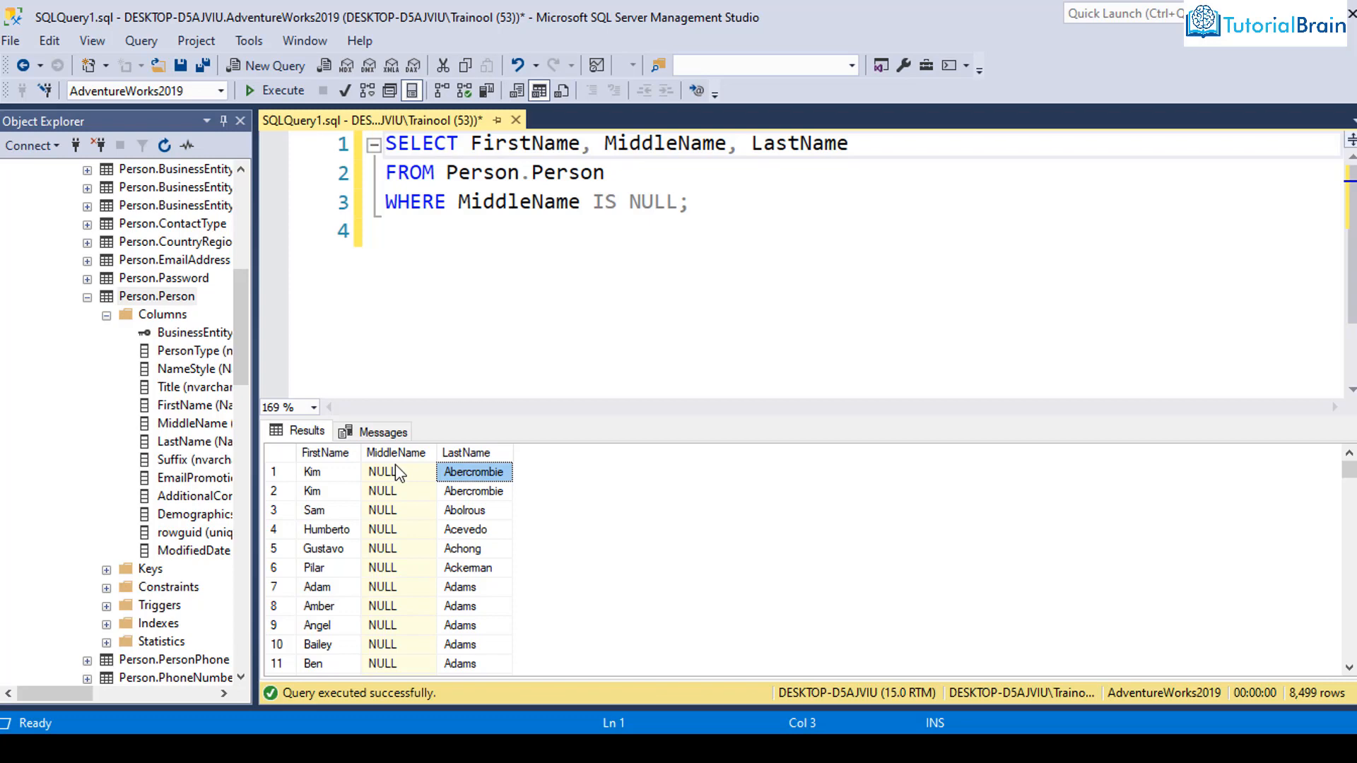
pyautogui.moveTo(395, 480)
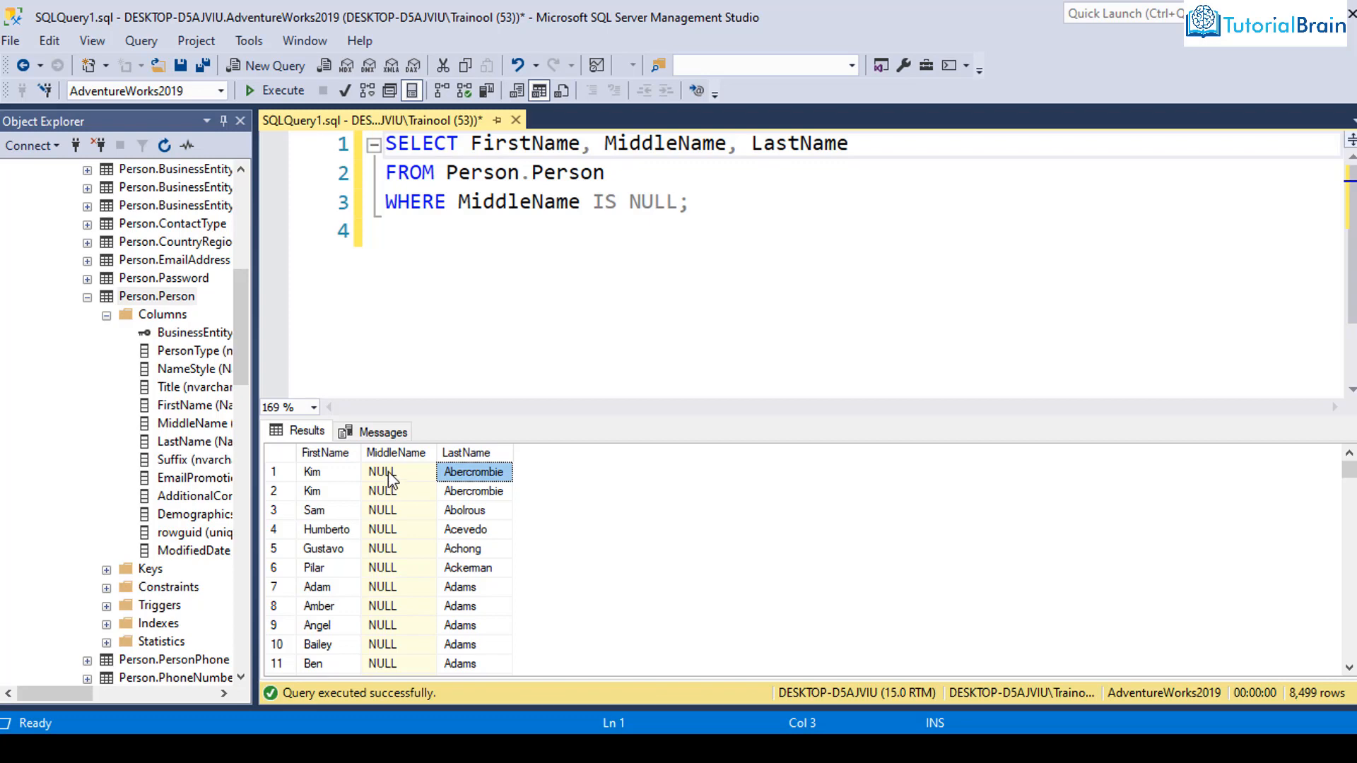
# - Change the condition to IS NOT NULL and rerun, returning 11,473 people with middle names
pyautogui.click(627, 203)
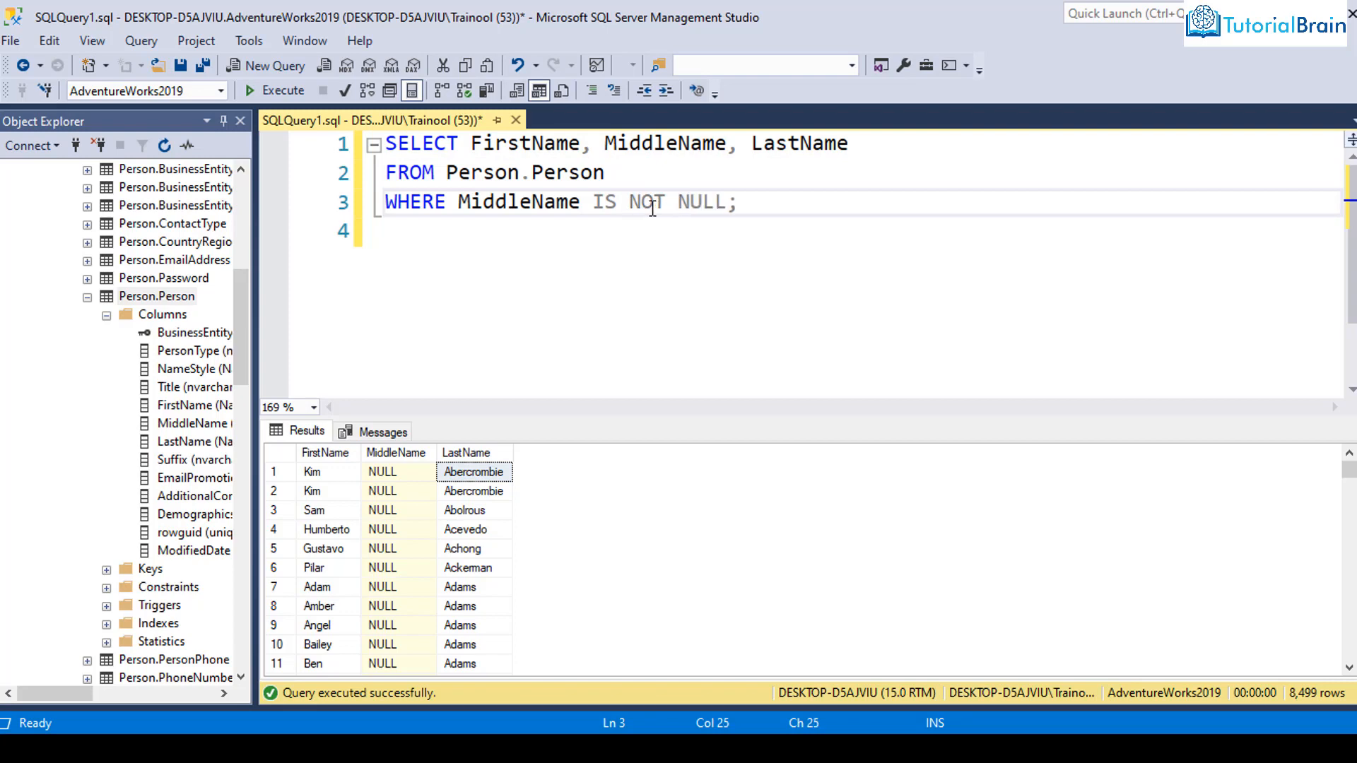
pyautogui.click(247, 90)
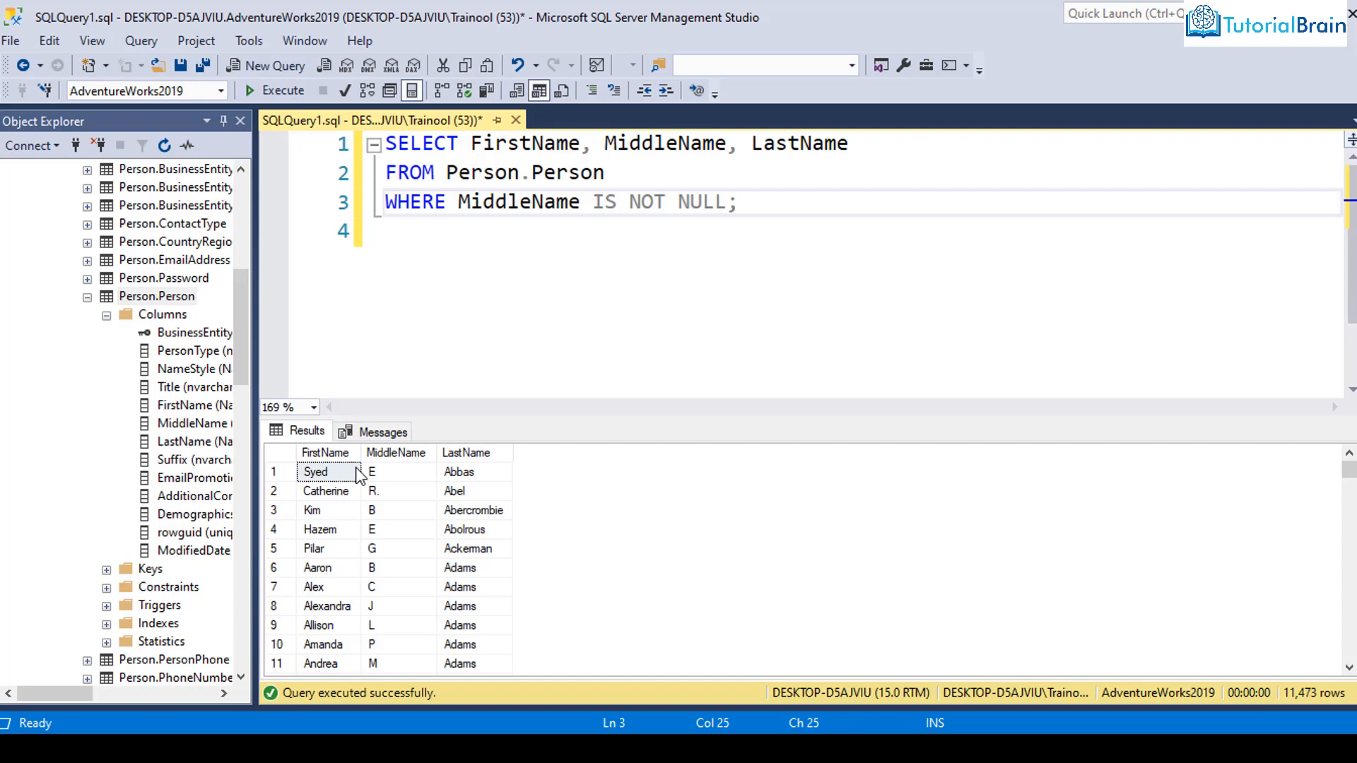
pyautogui.scroll(-3)
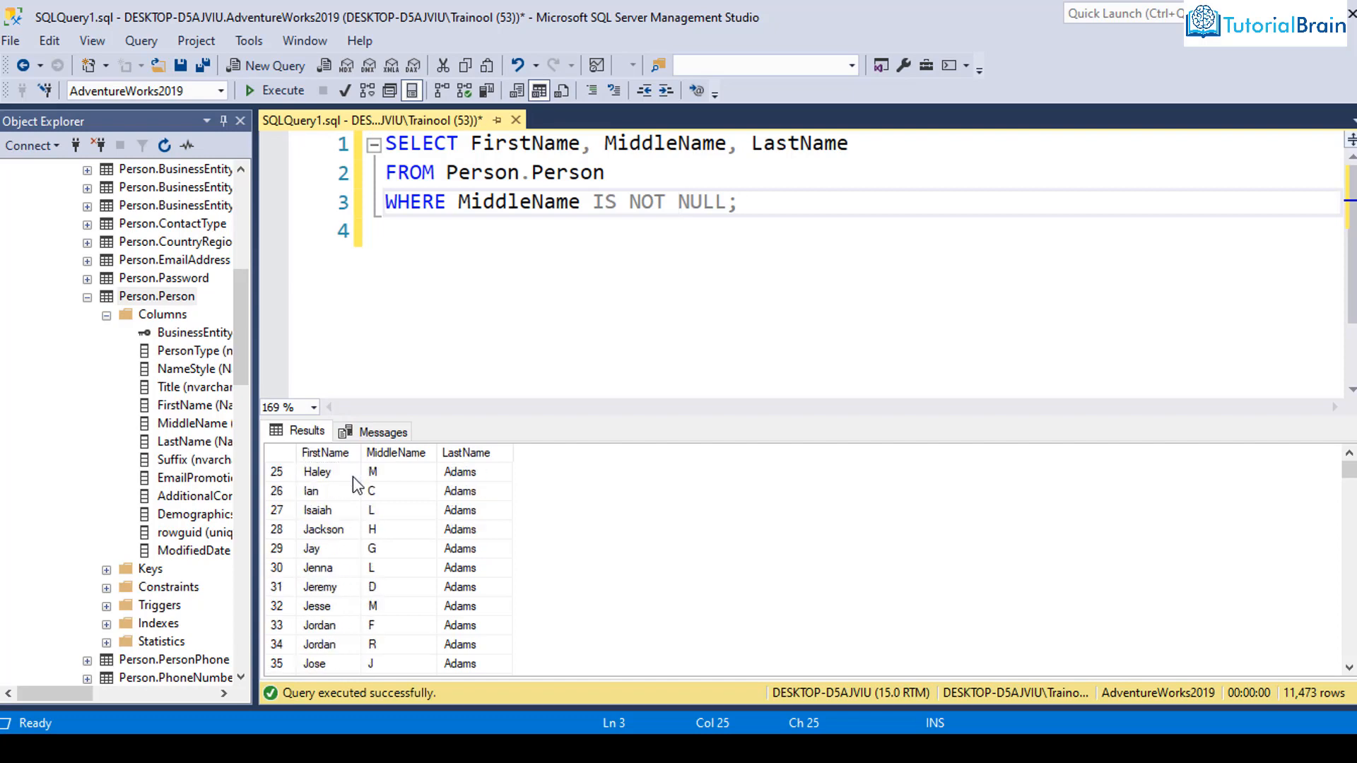